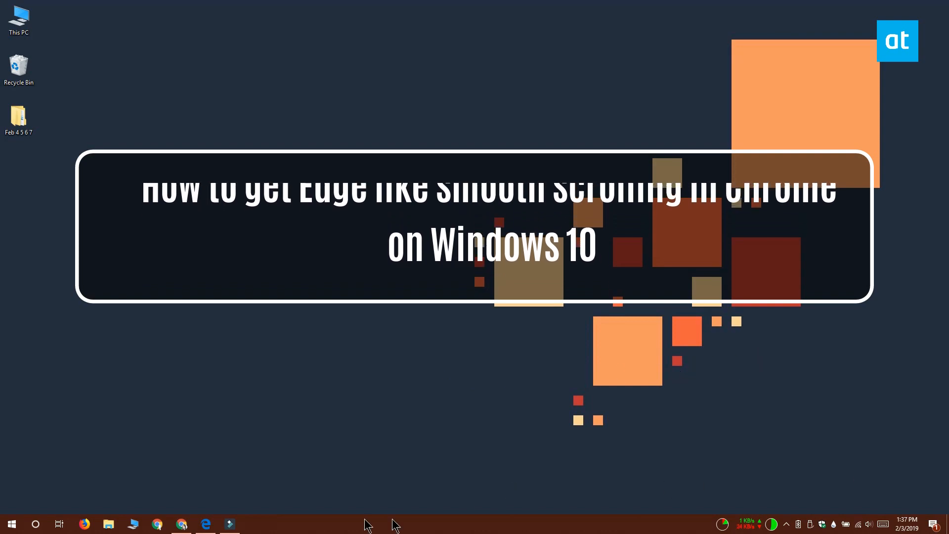
# Scroll down Edge's Start news feed to show its smooth scrolling, then switch to Chrome
pyautogui.click(206, 524)
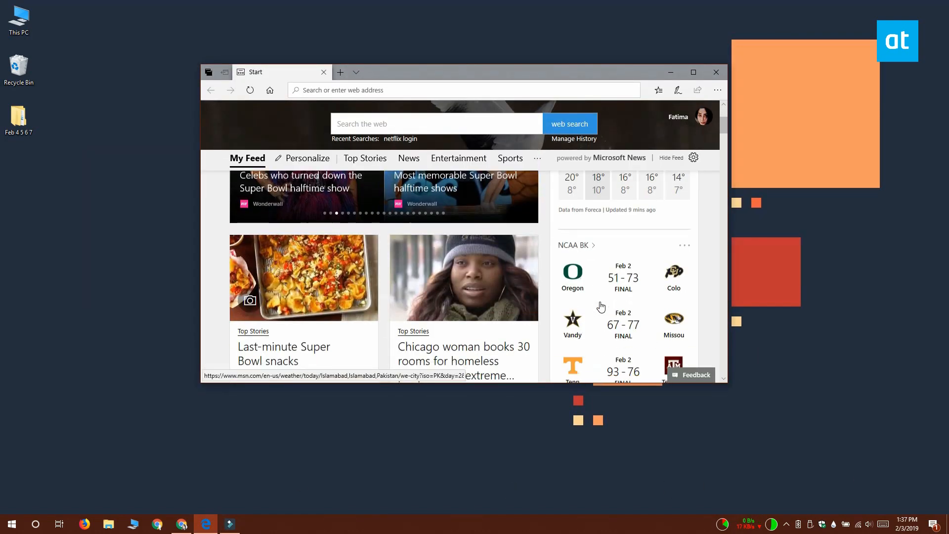
pyautogui.scroll(-3)
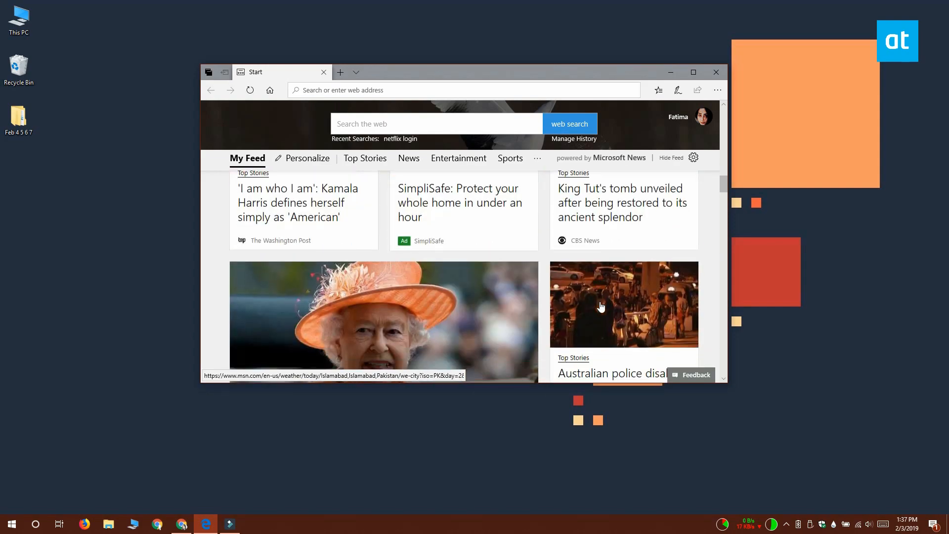
pyautogui.scroll(-3)
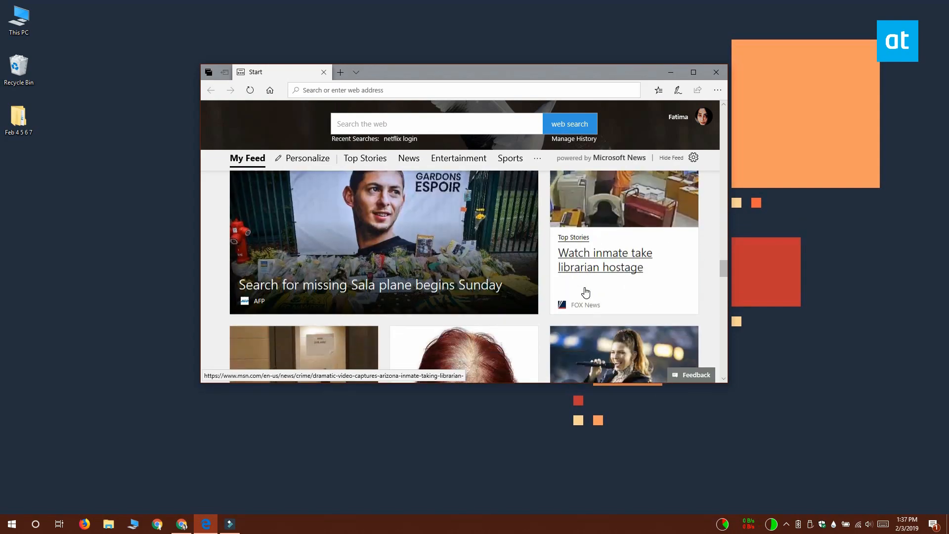
pyautogui.scroll(-3)
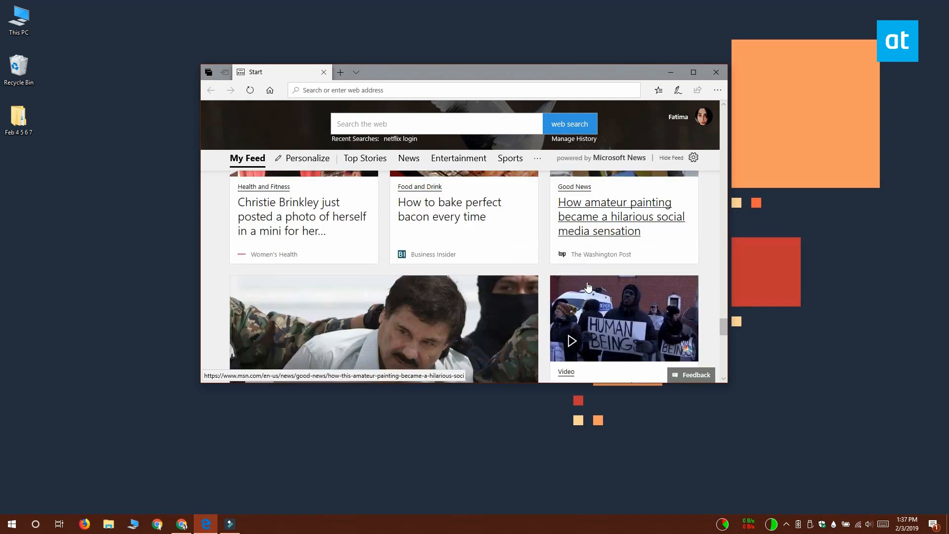
pyautogui.click(157, 524)
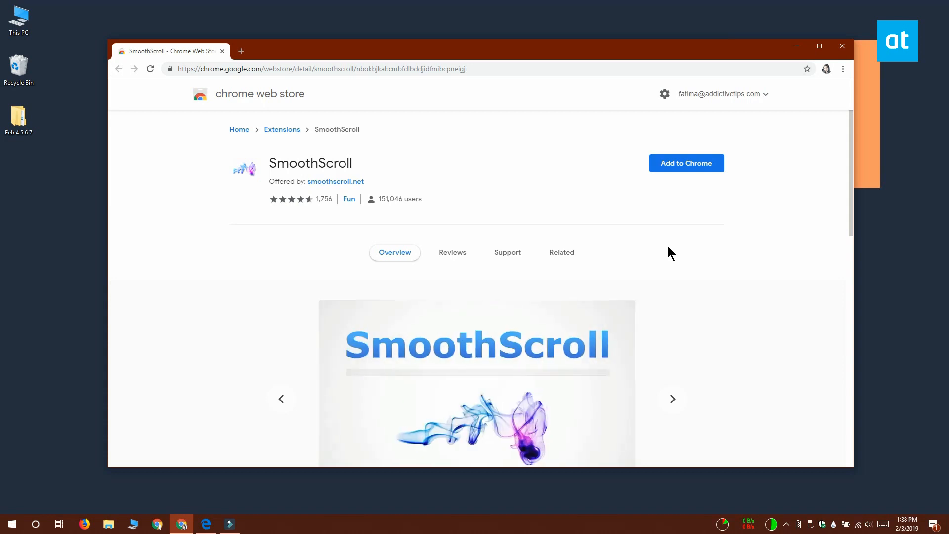
# Install SmoothScroll from the Chrome Web Store and confirm adding the extension
pyautogui.click(687, 163)
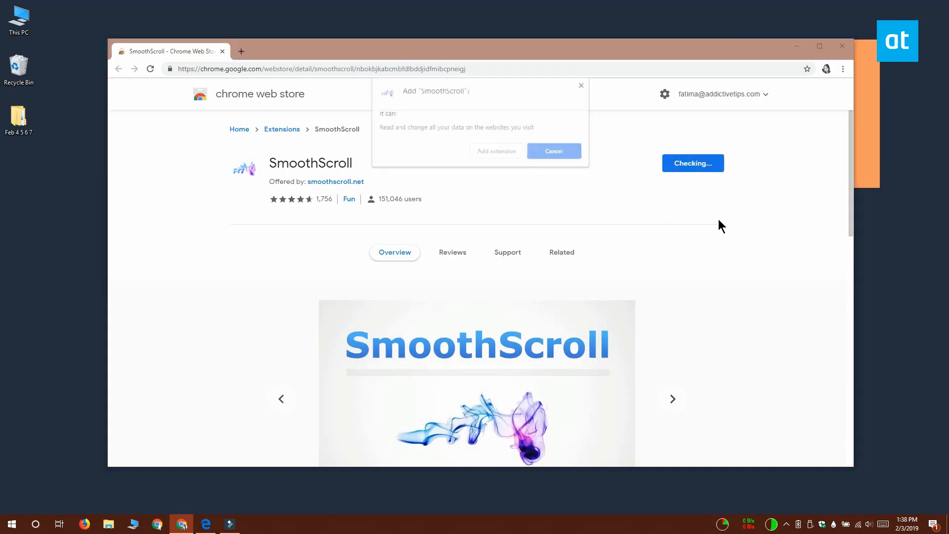
pyautogui.click(553, 150)
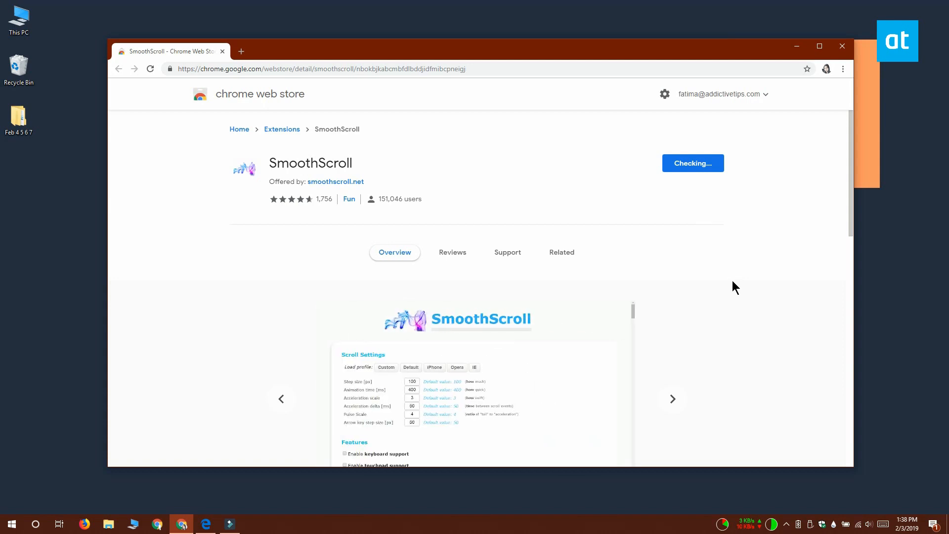
pyautogui.click(693, 163)
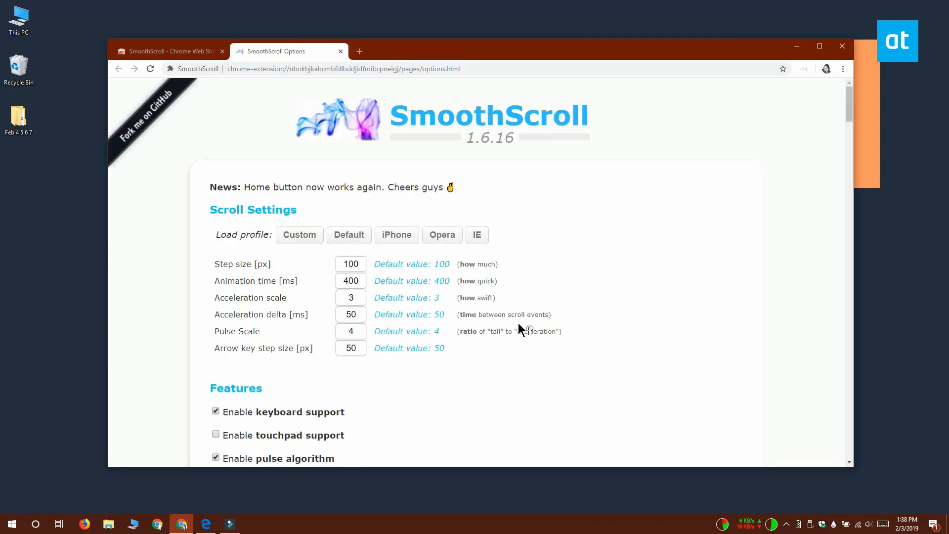
# Enter step size 285, animation time 700 and pulse scale 10 in SmoothScroll Options and save the settings
pyautogui.click(350, 264)
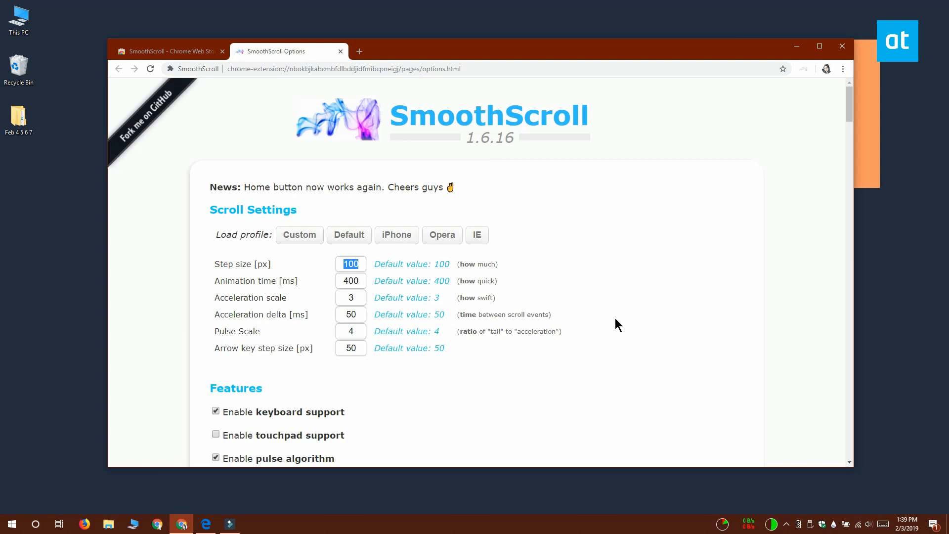
pyautogui.write('285')
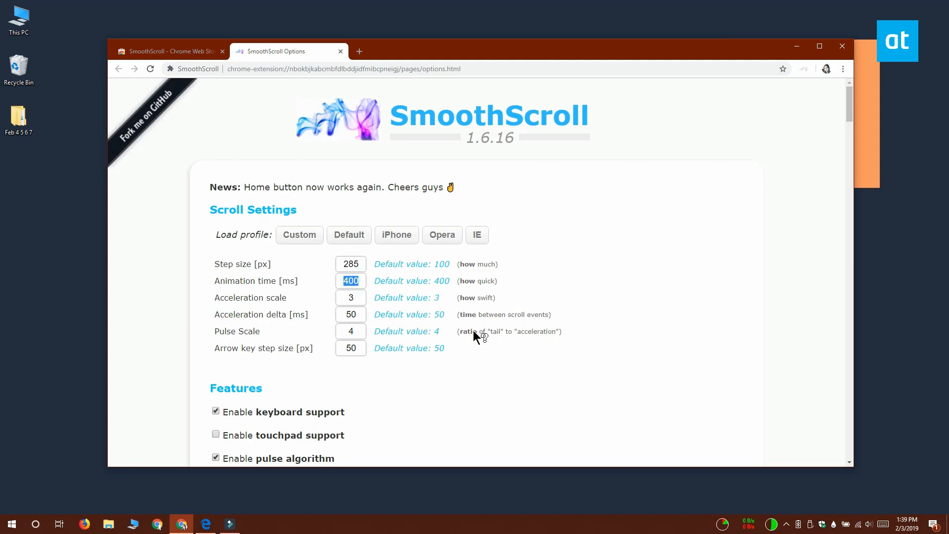
pyautogui.moveTo(742, 324)
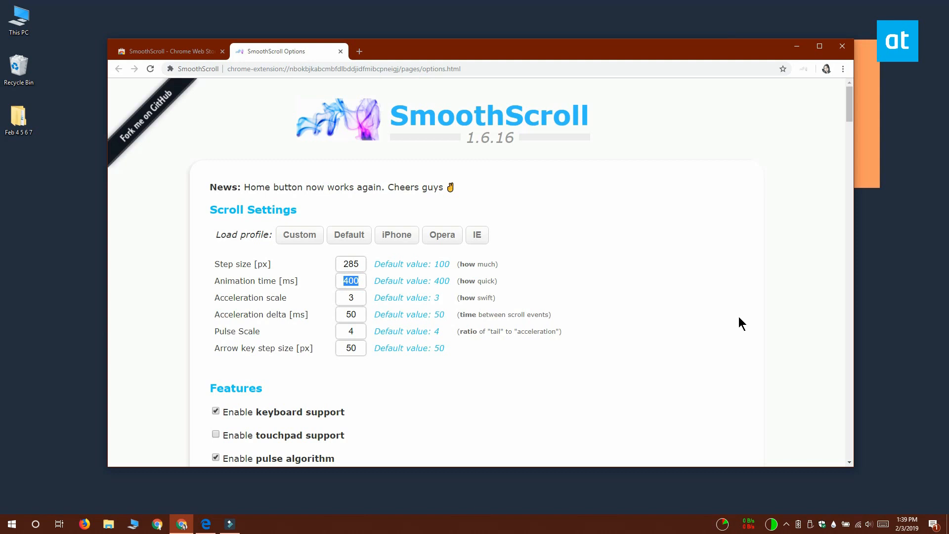
pyautogui.write('700')
pyautogui.click(350, 315)
pyautogui.write('80')
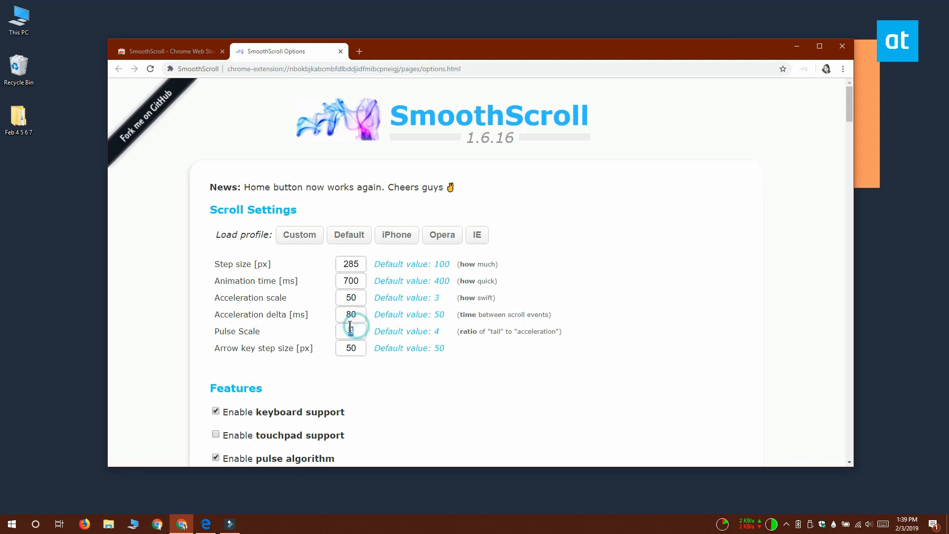
pyautogui.write('10')
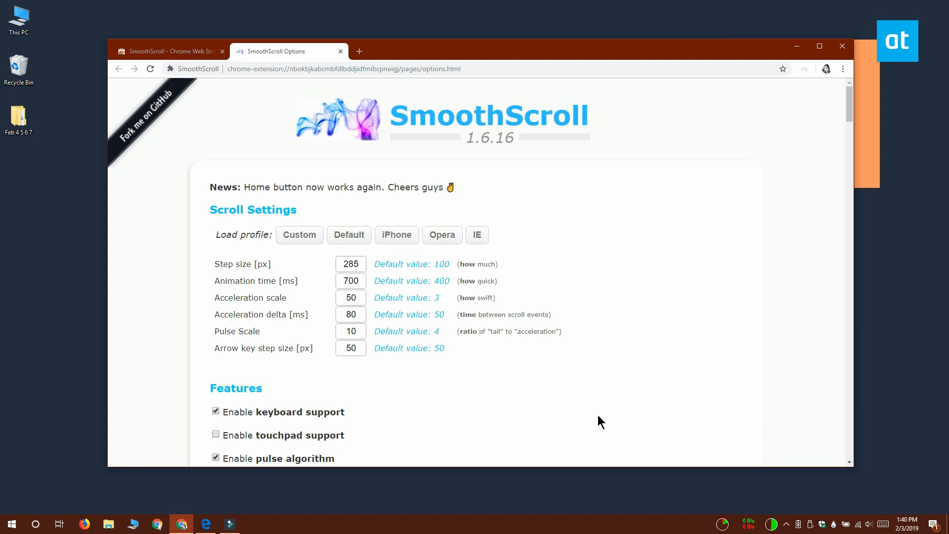
pyautogui.scroll(-3)
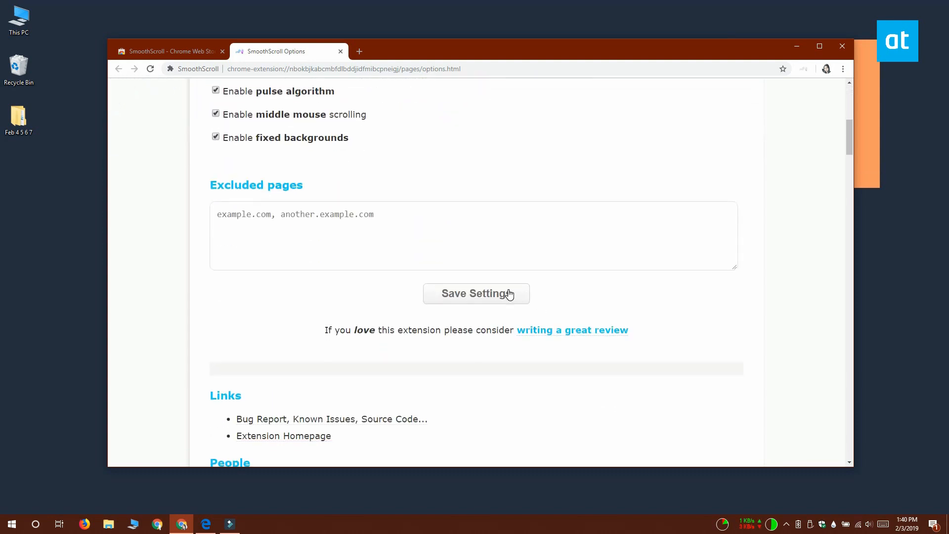
pyautogui.click(475, 294)
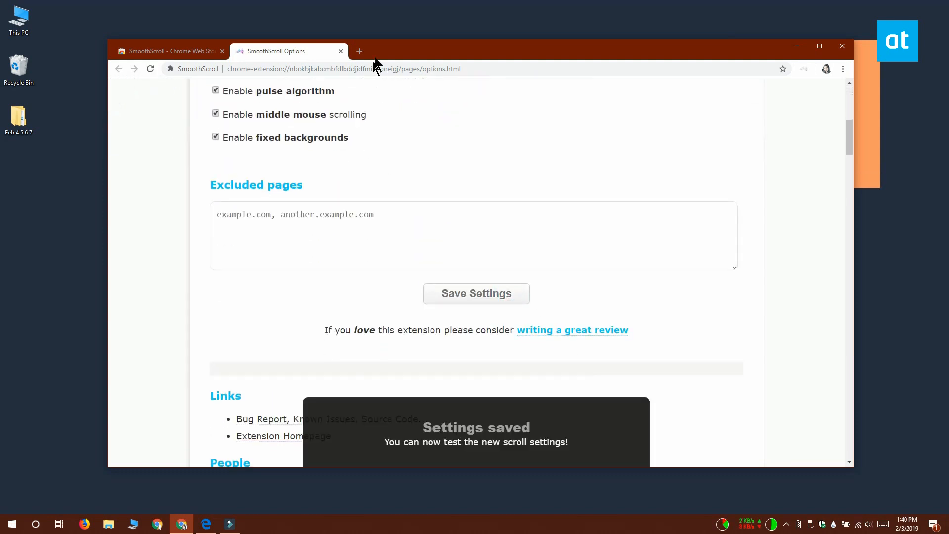
pyautogui.click(359, 51)
pyautogui.write('https://www.addictivetips.com')
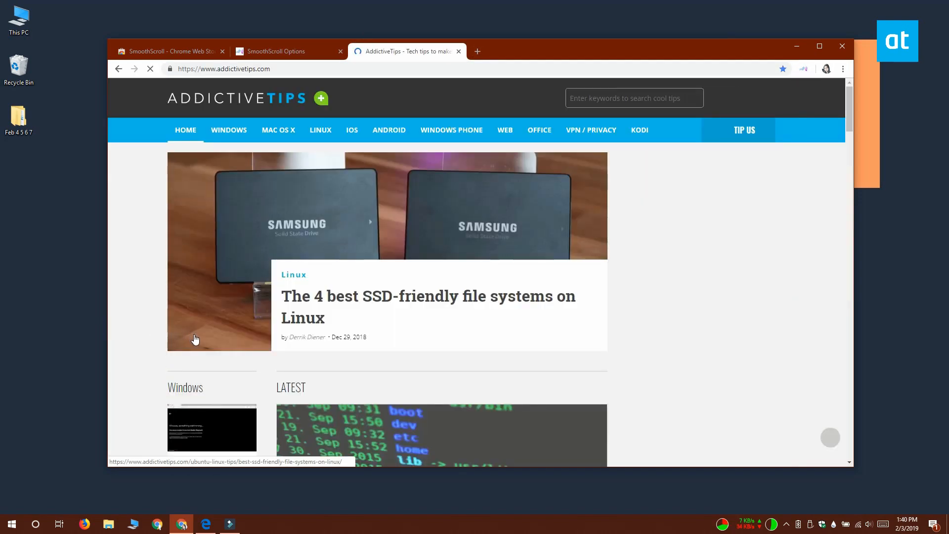
# Scroll the AddictiveTips homepage down and back up to test, then close the SmoothScroll options tab
pyautogui.scroll(-3)
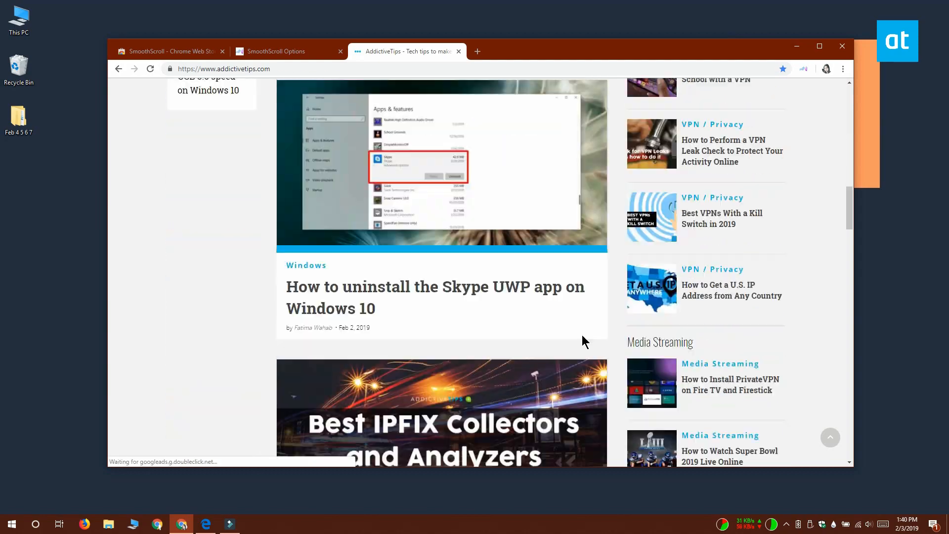
pyautogui.scroll(-3)
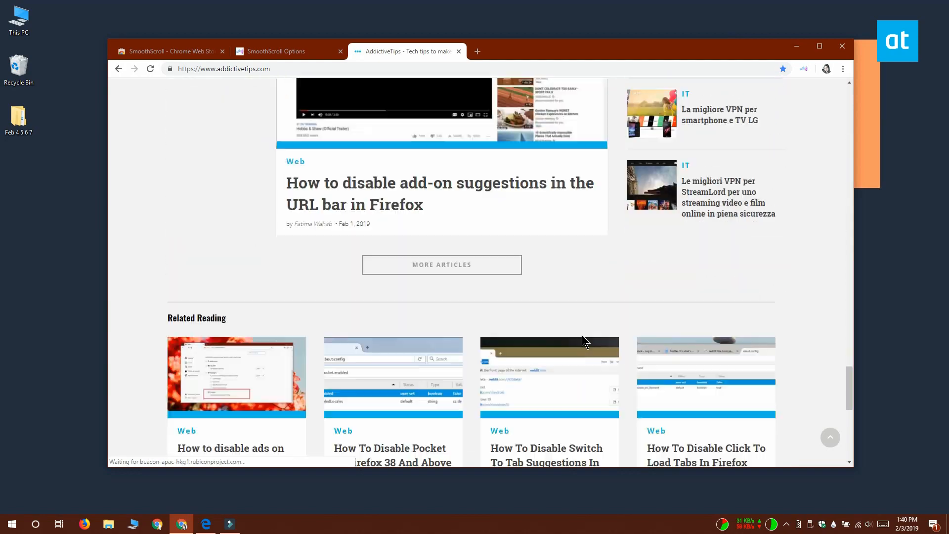
pyautogui.scroll(3)
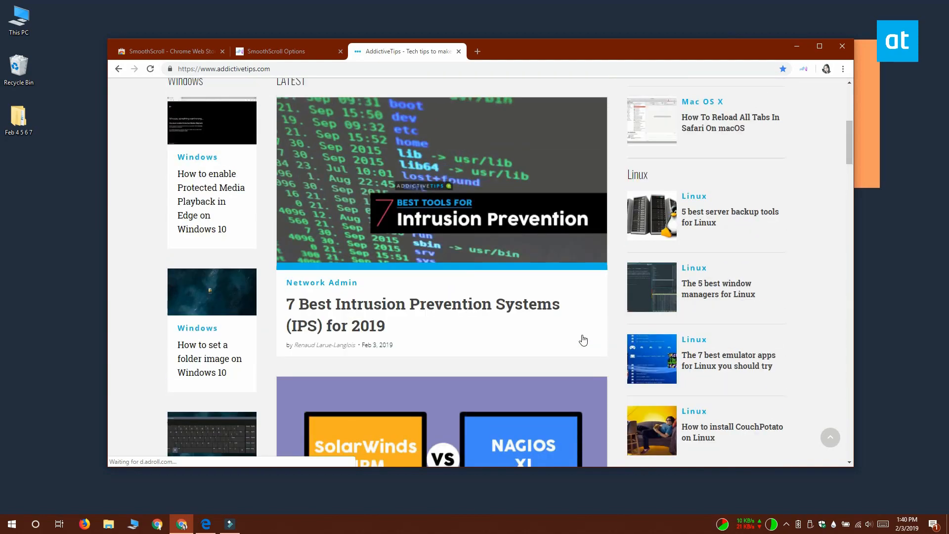
pyautogui.click(339, 51)
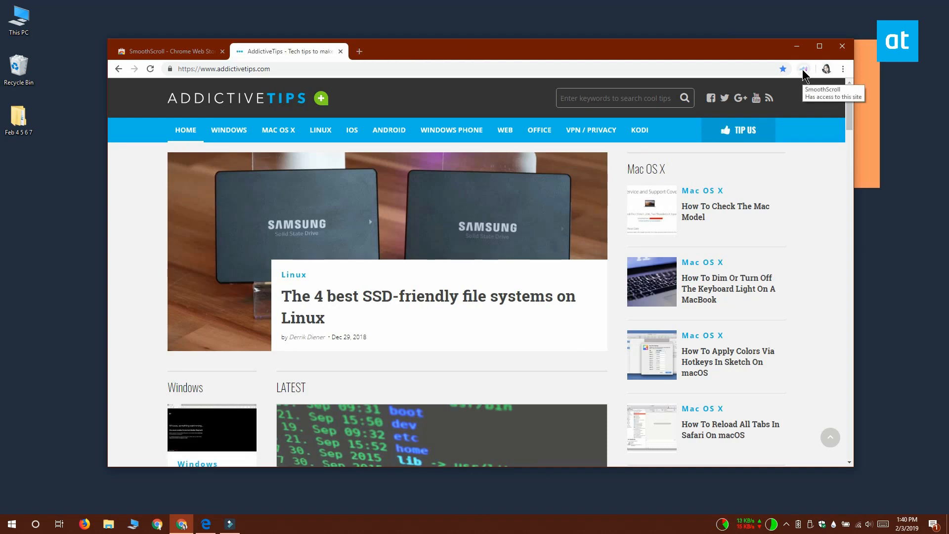
pyautogui.click(843, 68)
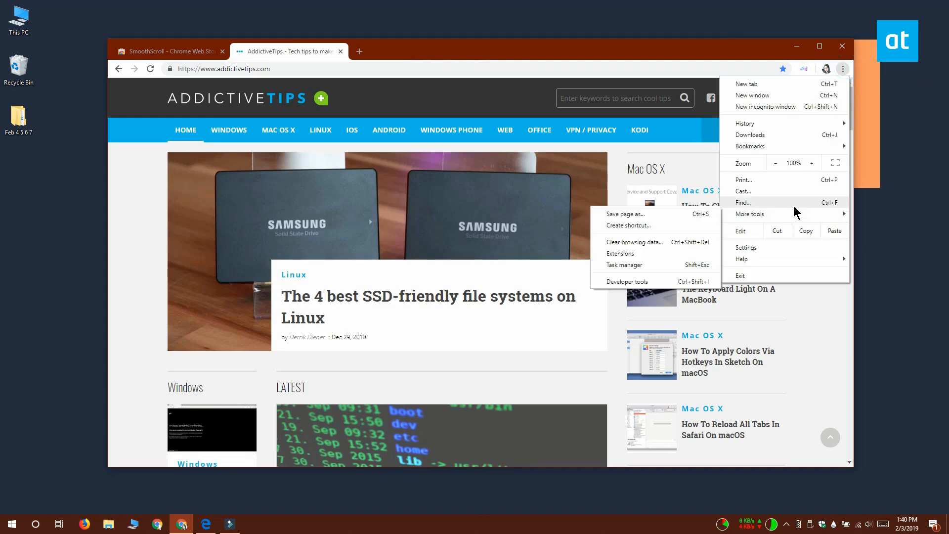
# Turn SmoothScroll off in the extensions list and reload AddictiveTips to compare scrolling
pyautogui.click(620, 254)
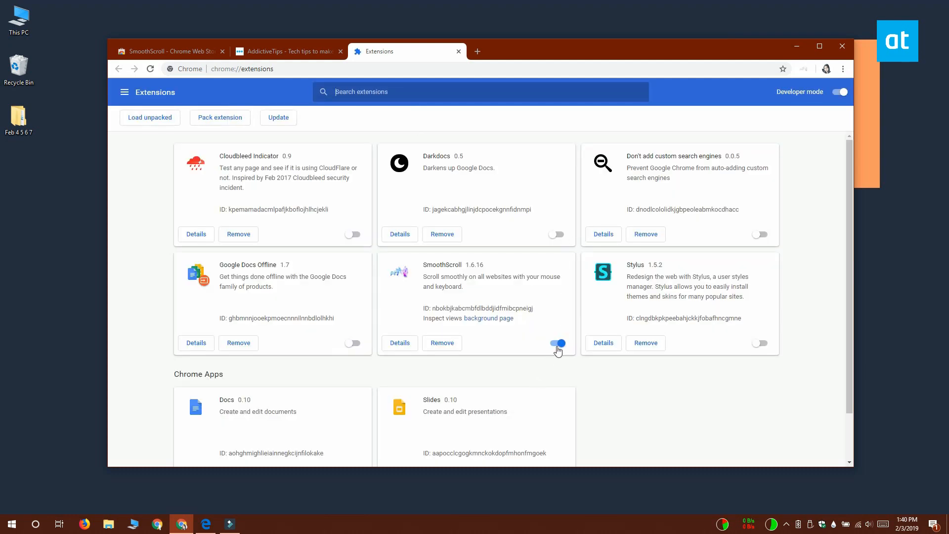
pyautogui.click(288, 51)
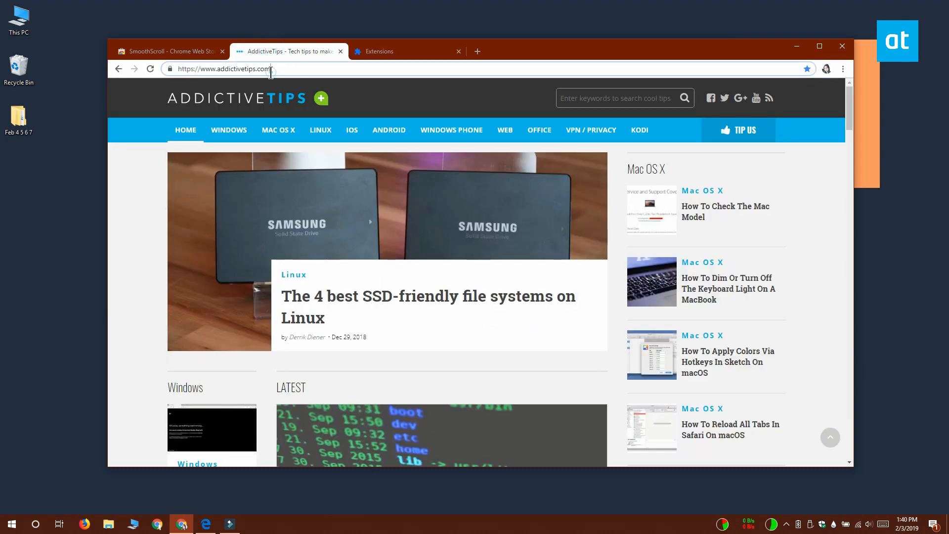
pyautogui.click(151, 68)
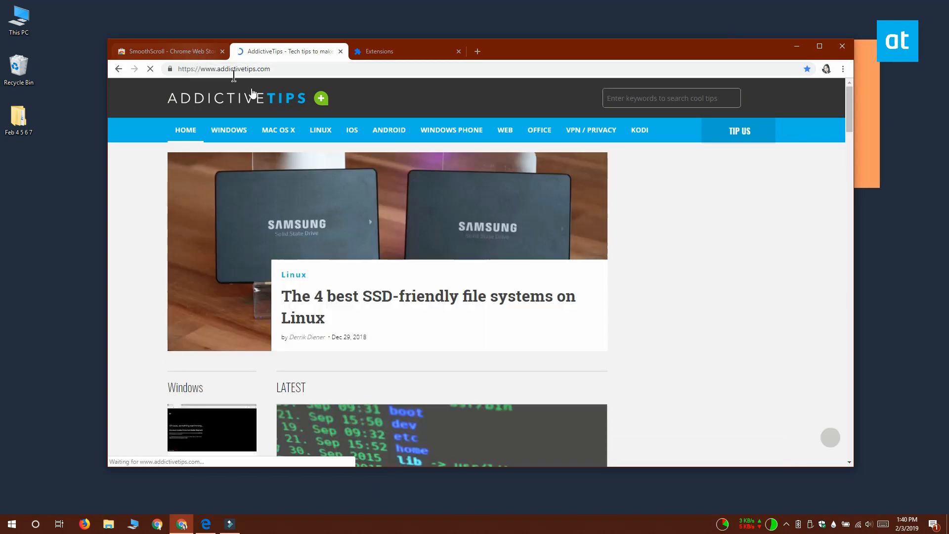
pyautogui.click(223, 50)
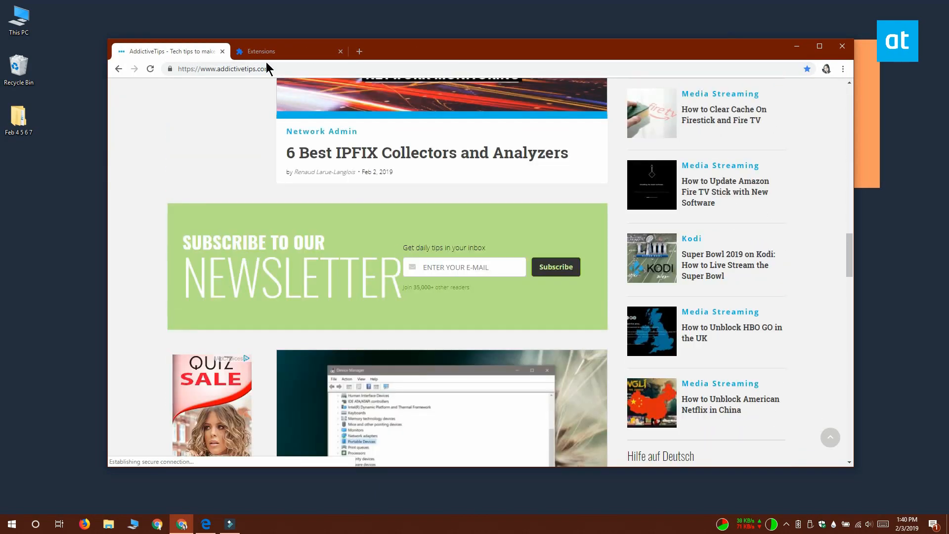
# Turn SmoothScroll back on and scroll the AddictiveTips page with it enabled
pyautogui.click(285, 51)
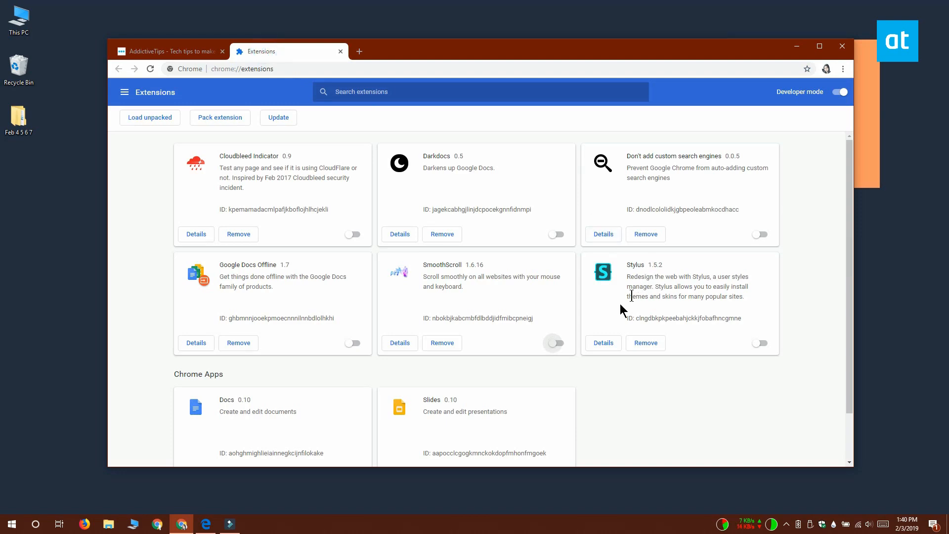
pyautogui.click(555, 343)
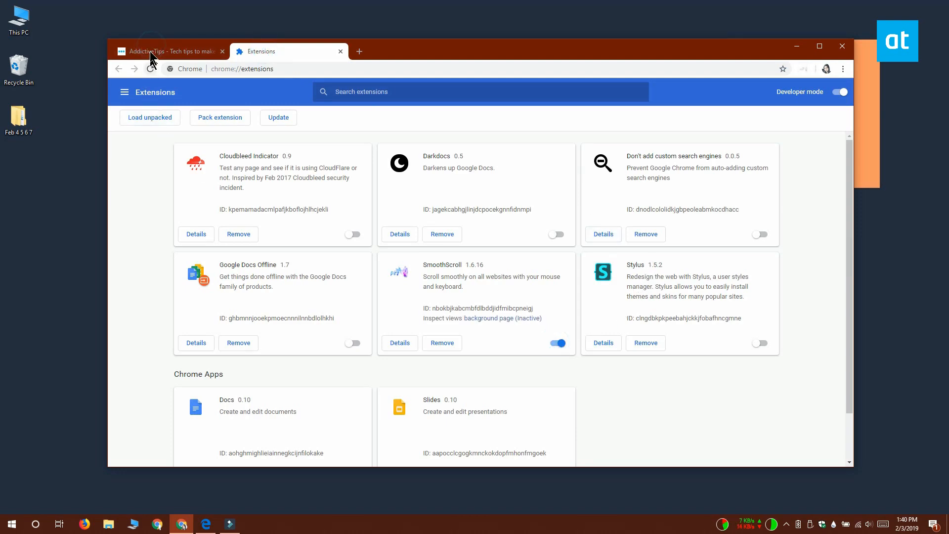
pyautogui.click(169, 51)
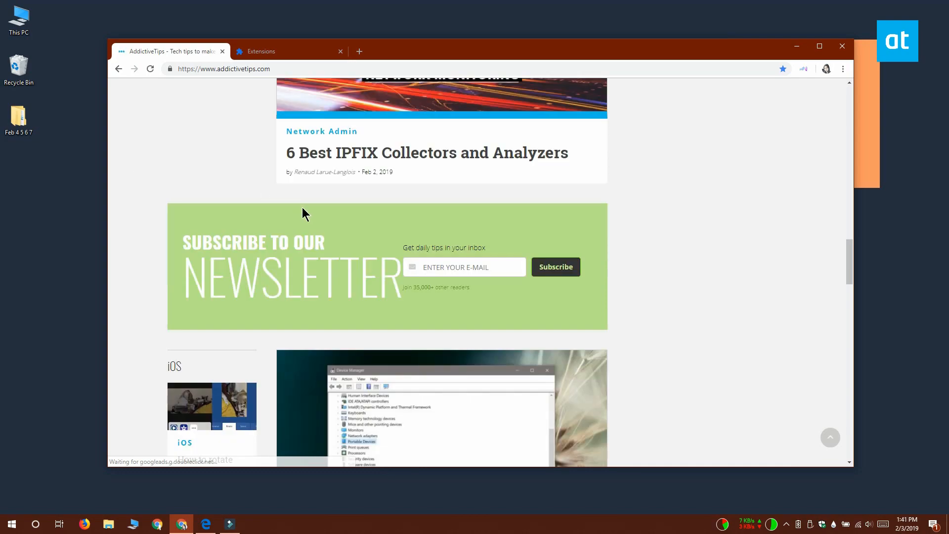
pyautogui.scroll(3)
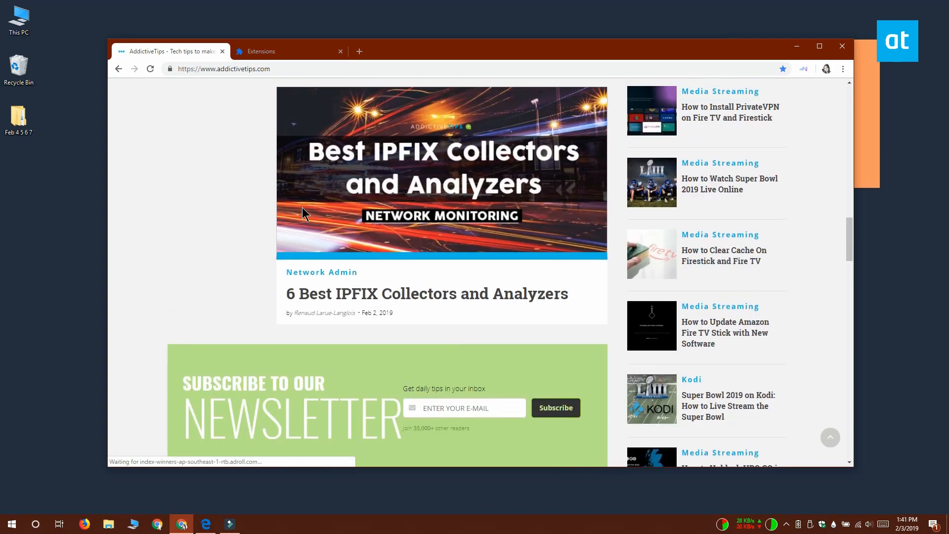
pyautogui.scroll(-3)
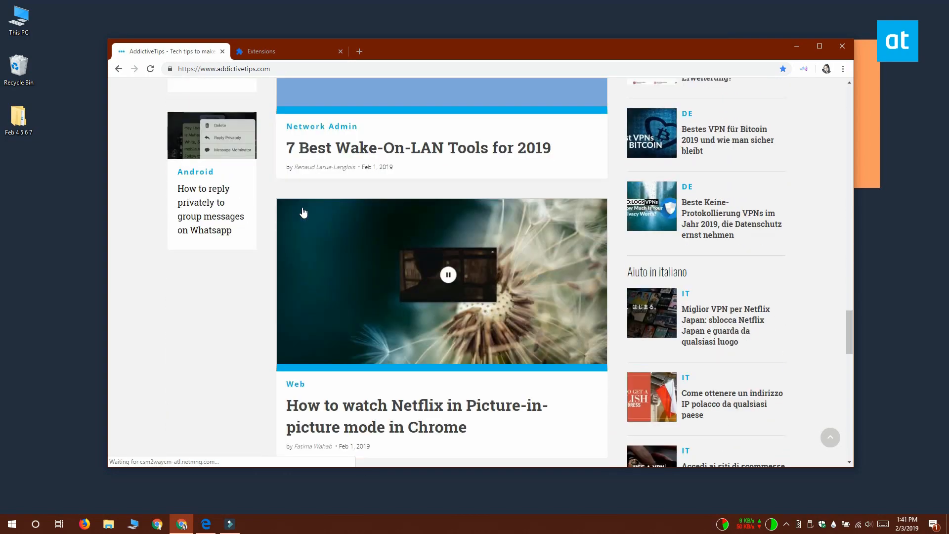